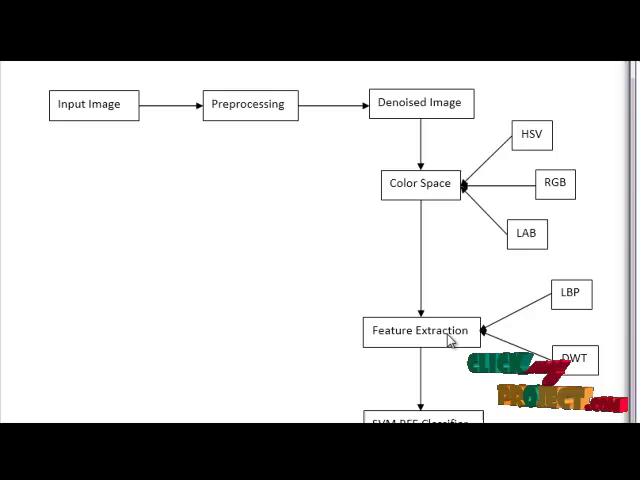
# Run the classifier script and browse into the Dataset folder of endoscopy images.
pyautogui.scroll(-3)
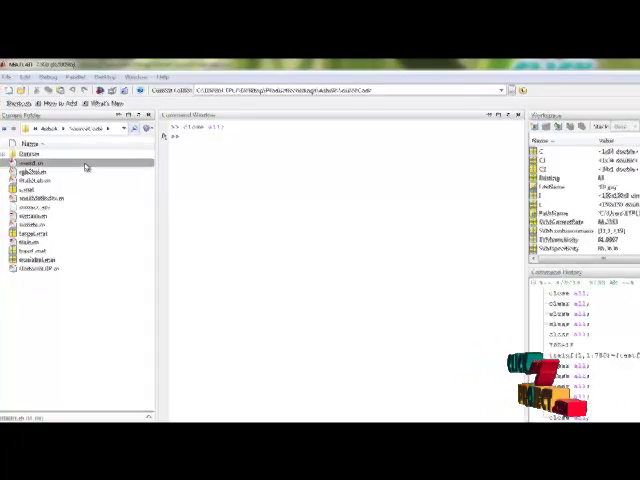
pyautogui.rightClick(40, 163)
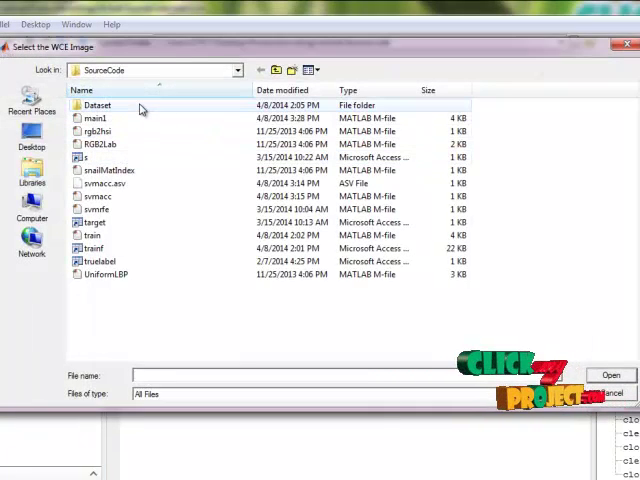
pyautogui.doubleClick(96, 105)
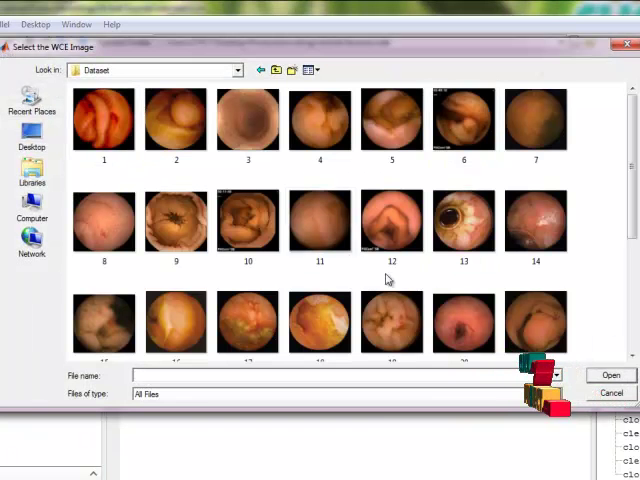
pyautogui.moveTo(336, 175)
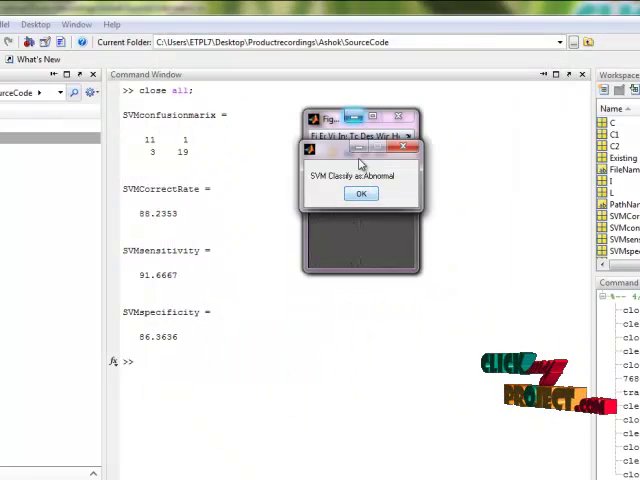
# Dismiss the 'SVM Classify as Abnormal' message and bring up the processed-image figures.
pyautogui.click(361, 193)
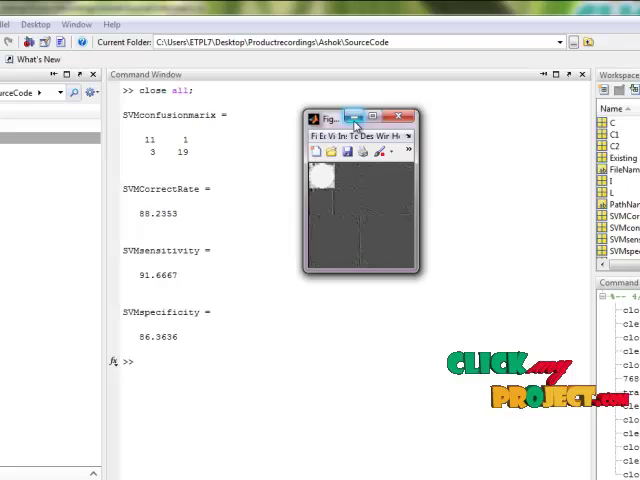
pyautogui.click(398, 116)
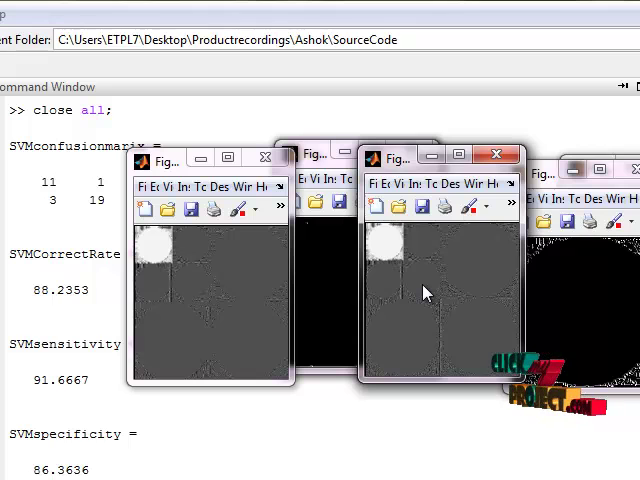
pyautogui.moveTo(420, 242)
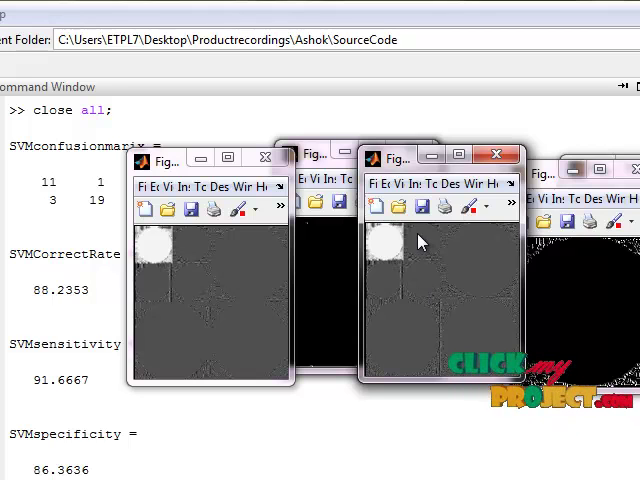
pyautogui.moveTo(428, 265)
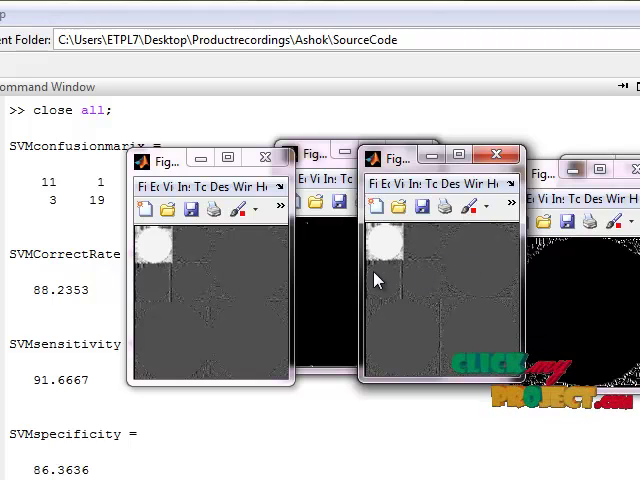
pyautogui.moveTo(490, 262)
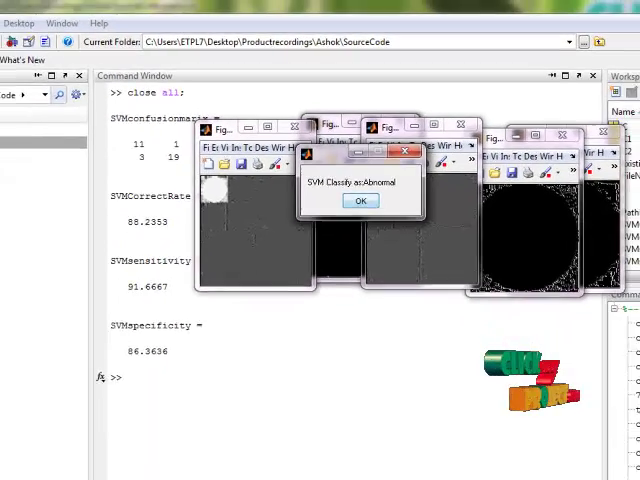
# Confirm the Abnormal result to show Figure 6's Proposed vs Existing System accuracy chart.
pyautogui.click(361, 201)
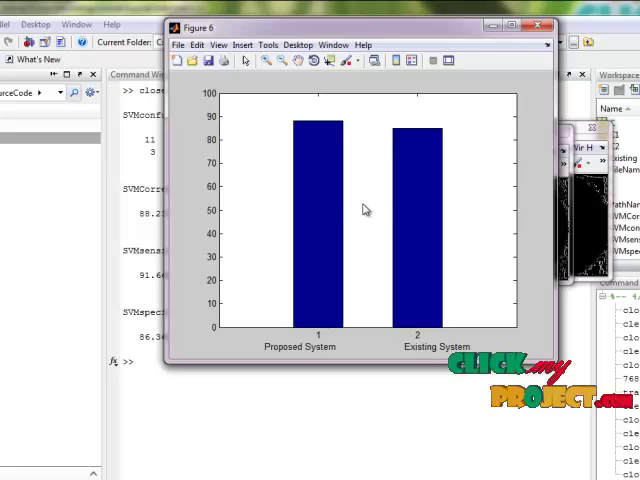
pyautogui.moveTo(310, 315)
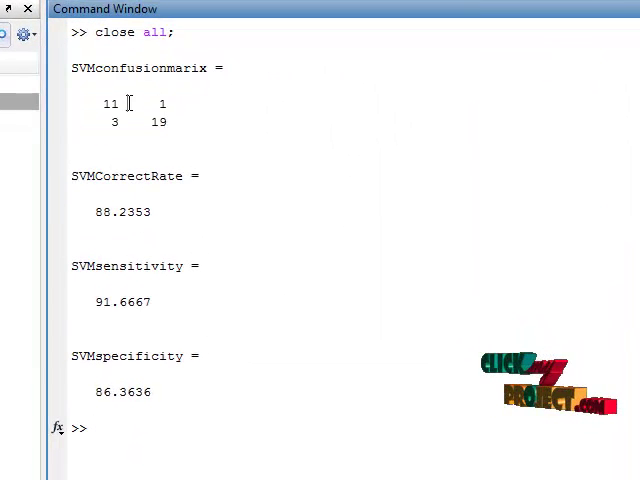
pyautogui.doubleClick(114, 104)
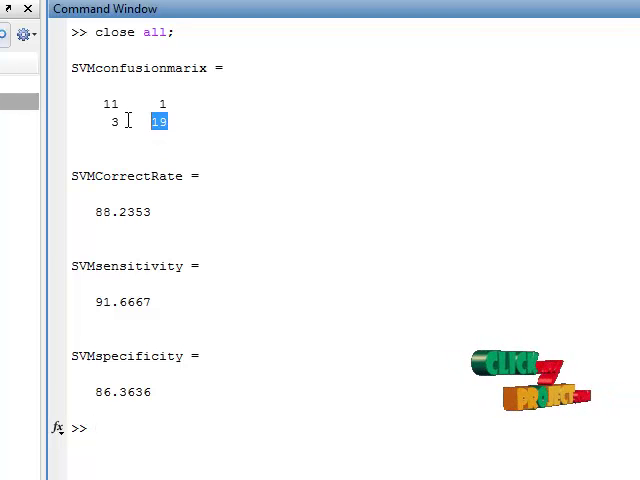
pyautogui.click(108, 121)
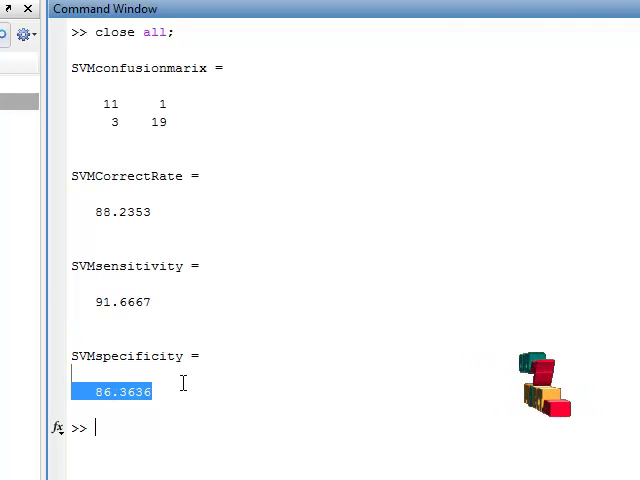
pyautogui.moveTo(310, 390)
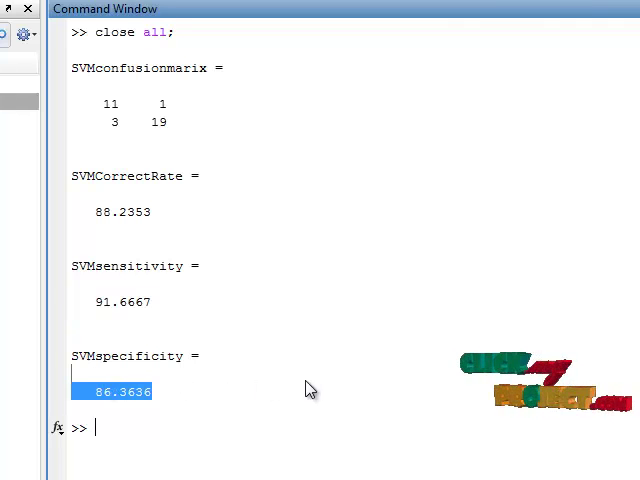